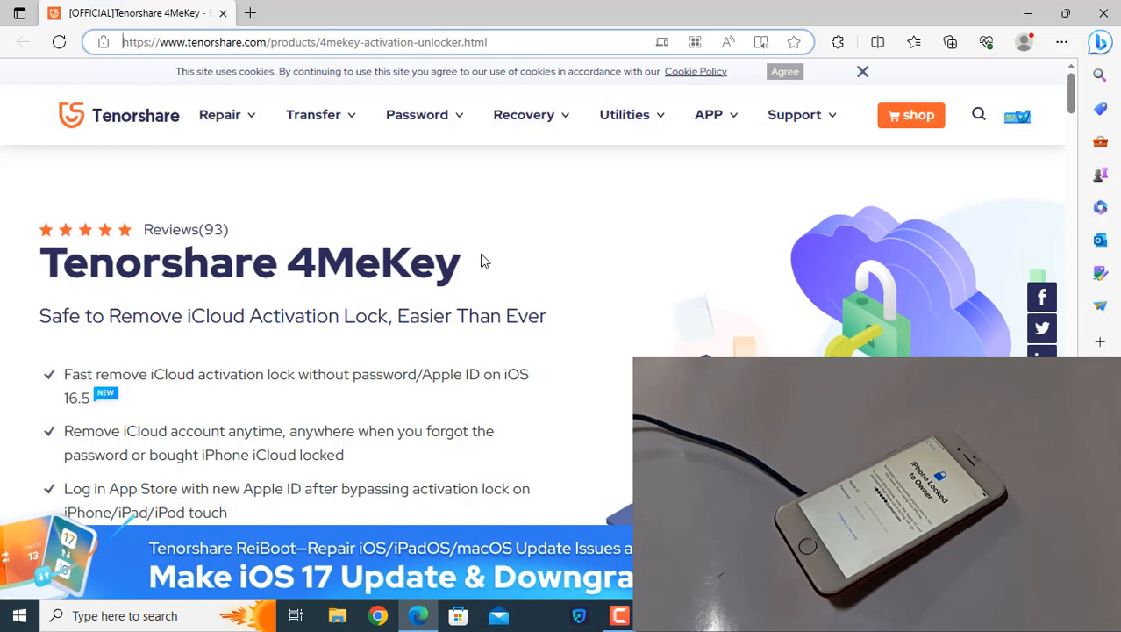
- Switch the 4MeKey product page to the macOS 13 Ventura edition and scroll its download details
scroll(down, 3)
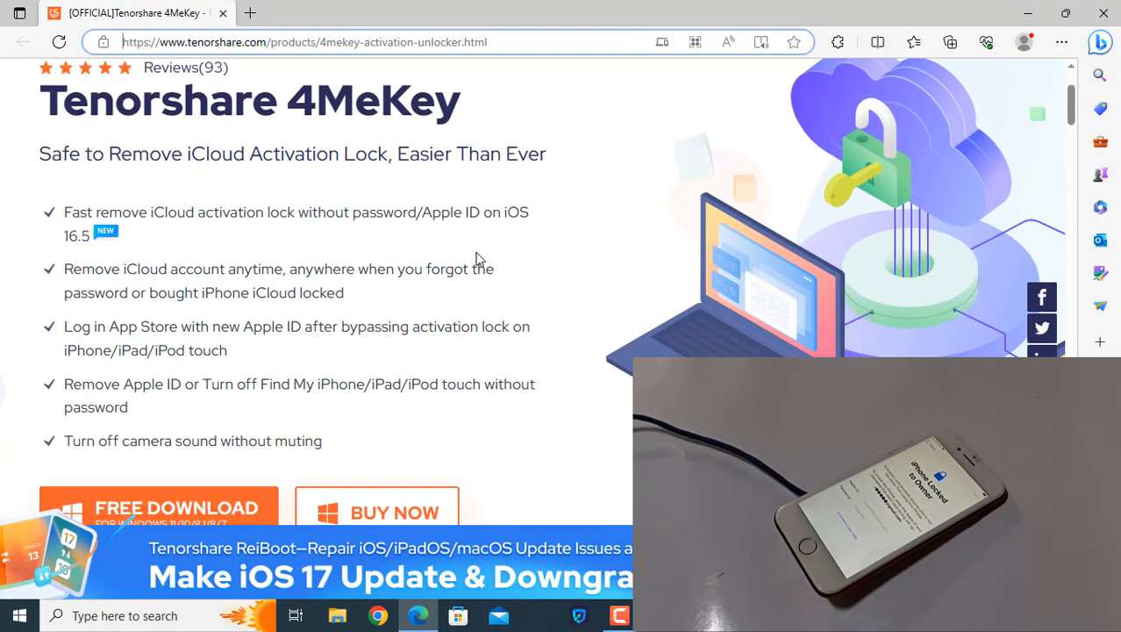
scroll(down, 3)
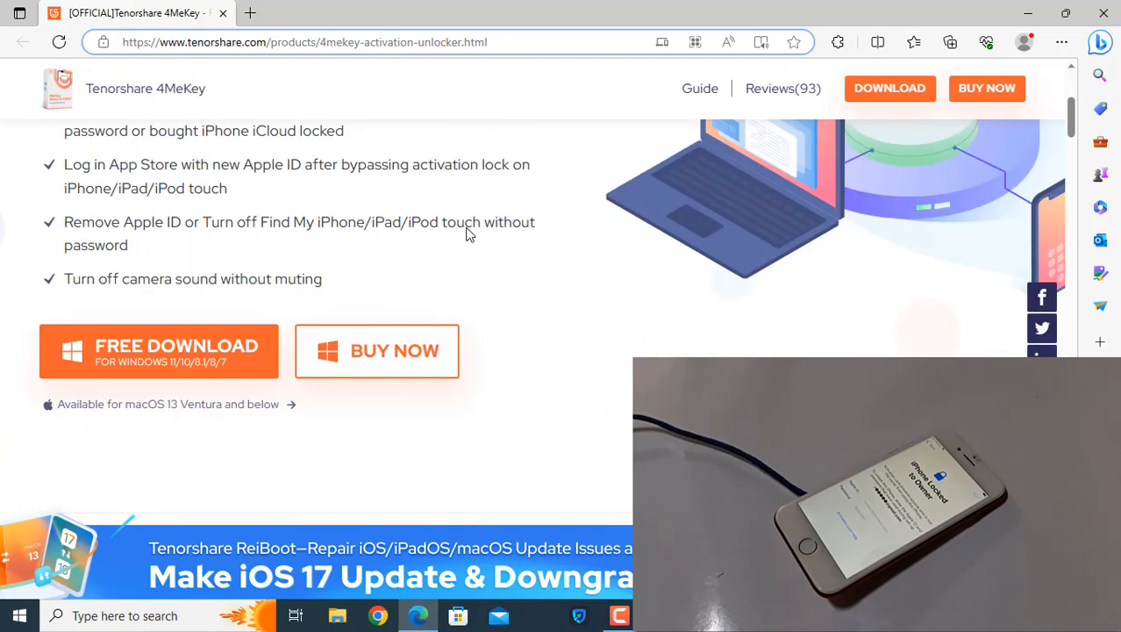
mouse_move(154, 414)
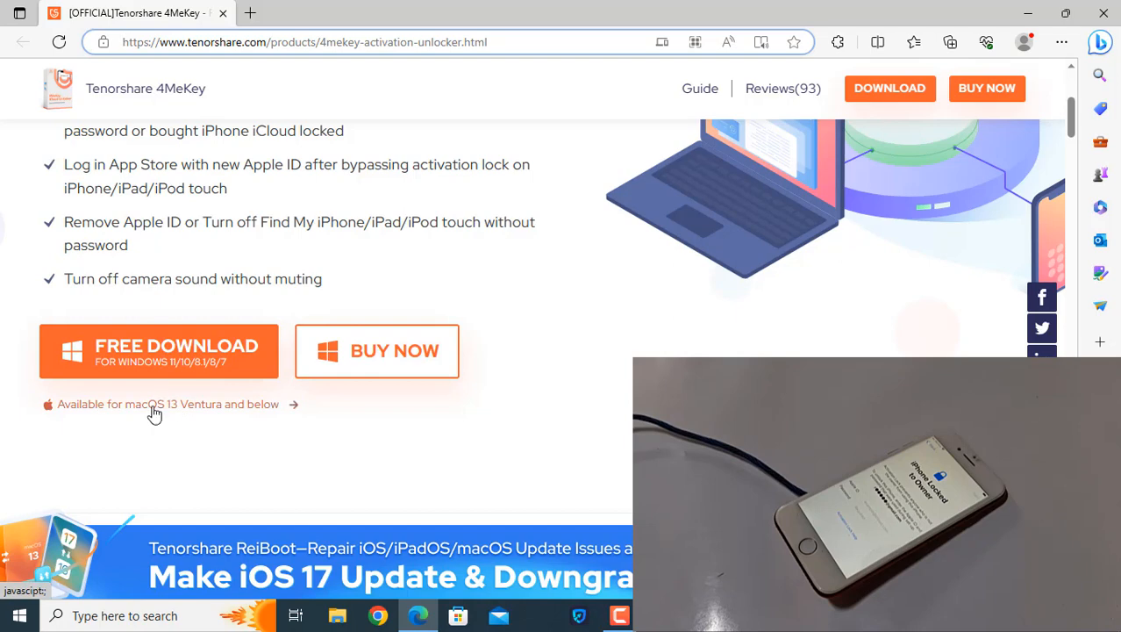
click(167, 403)
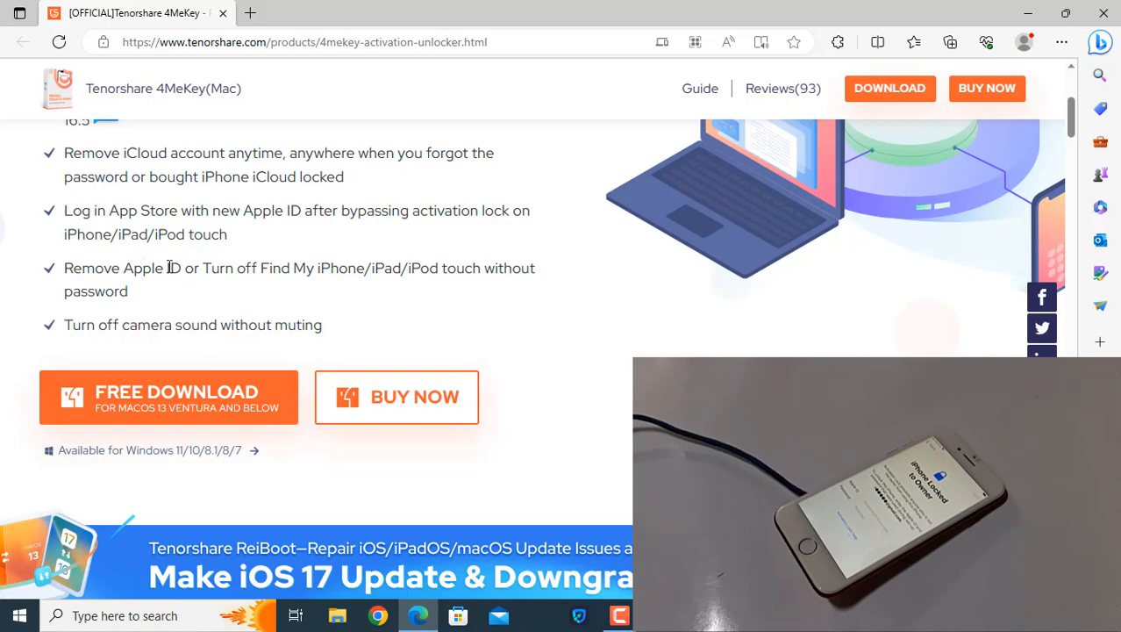
mouse_move(205, 265)
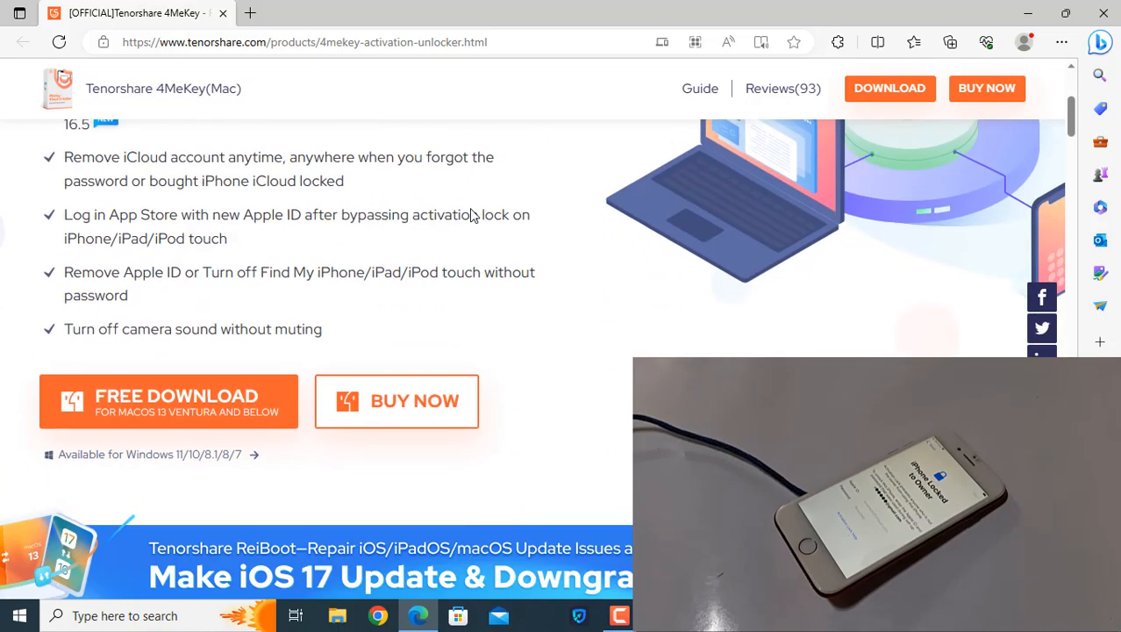
scroll(down, 3)
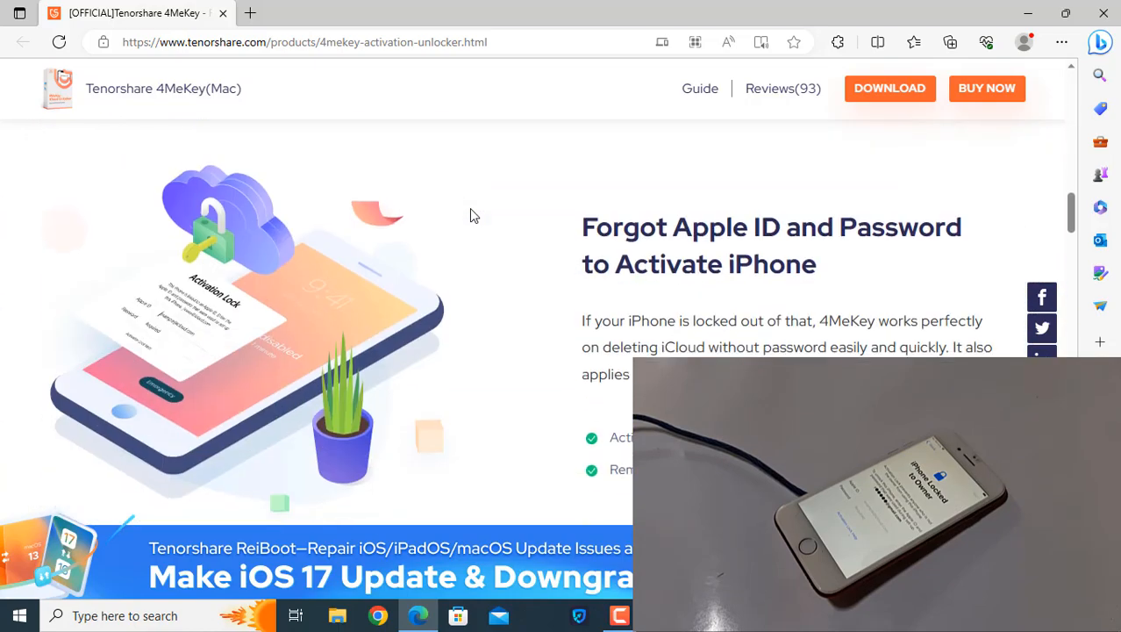
scroll(down, 3)
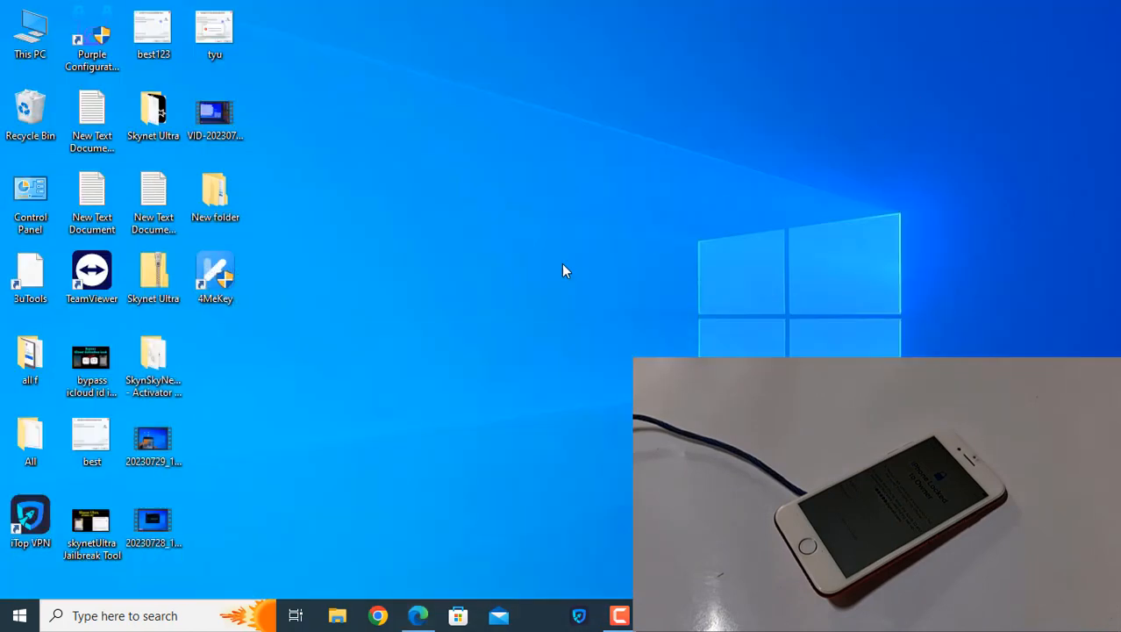
- Launch 4MeKey by double-clicking its desktop shortcut
click(215, 277)
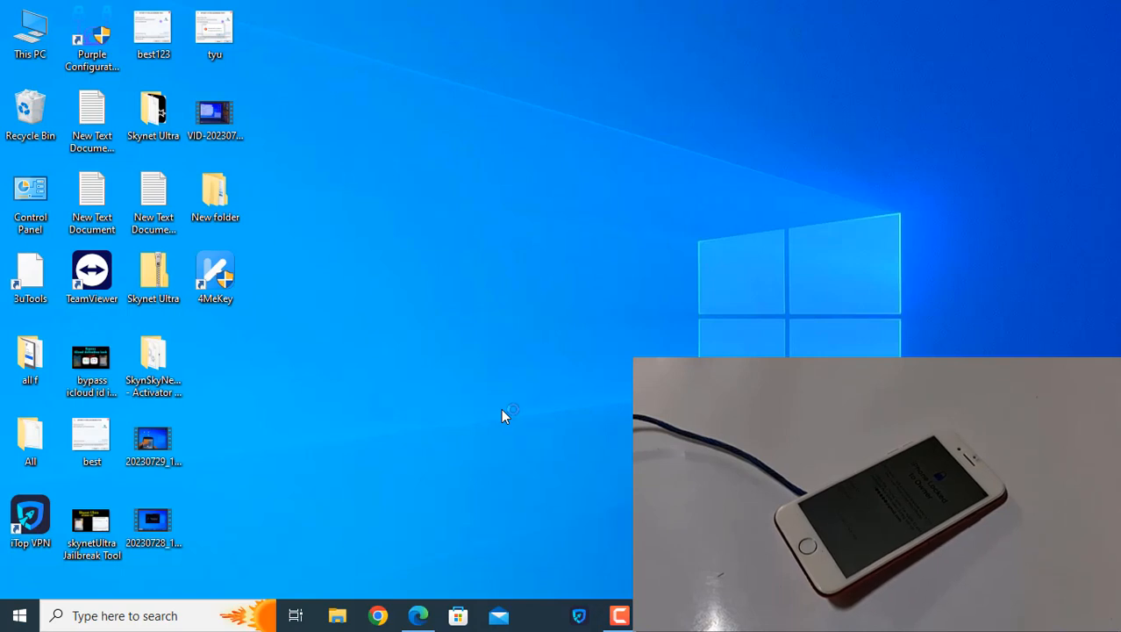
click(215, 271)
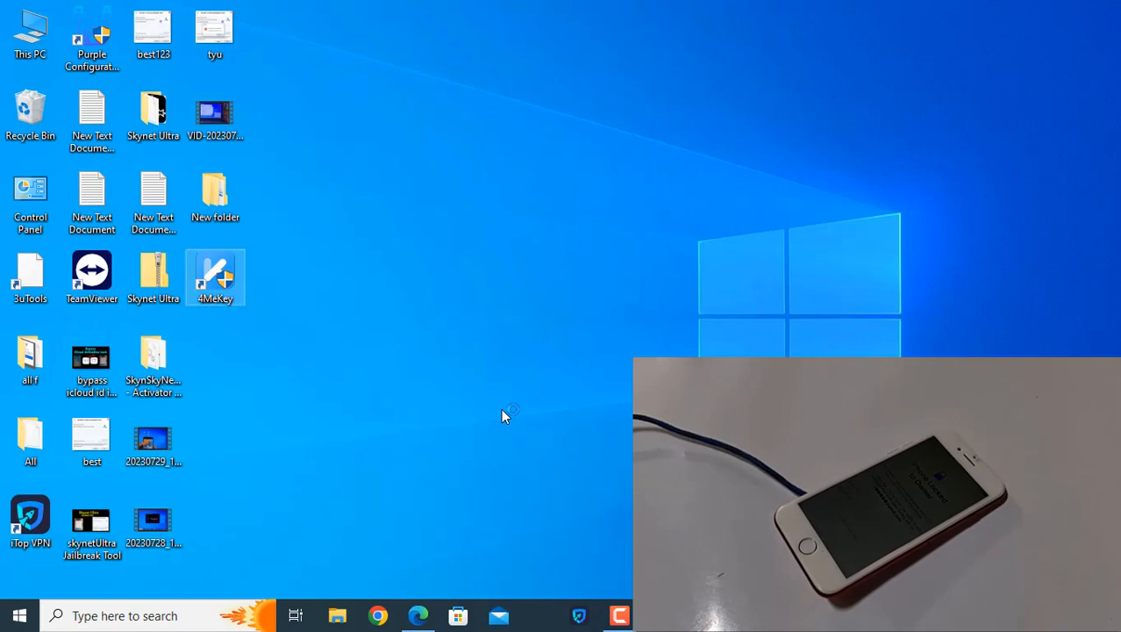
double_click(215, 278)
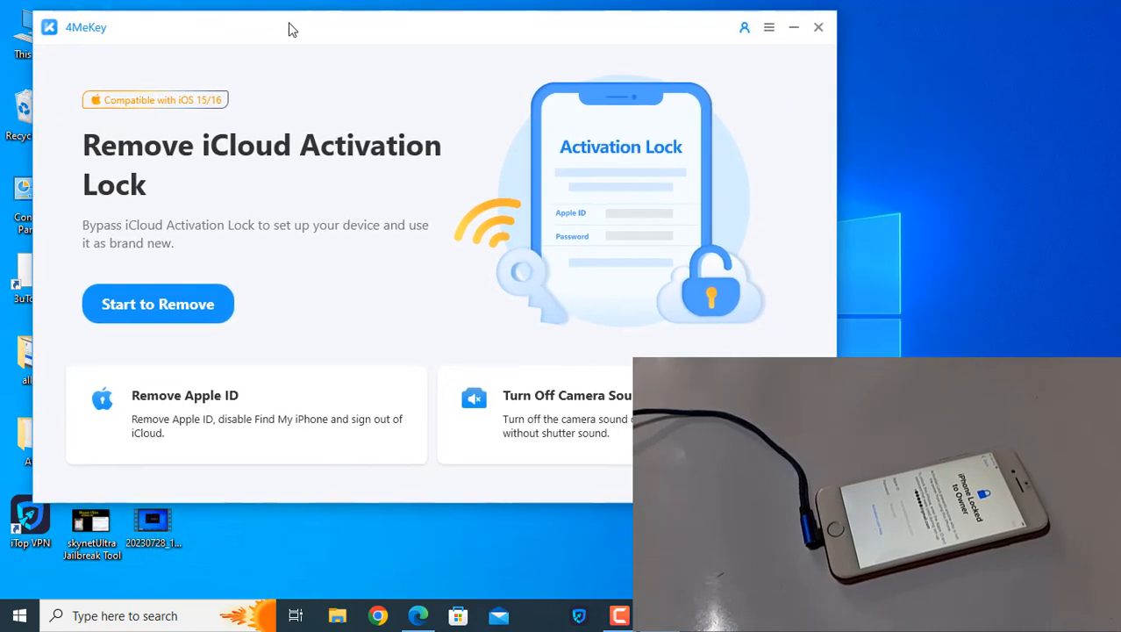
- Start removing the iCloud activation lock to reach the iPhone 7/7 Plus DFU guide
click(158, 303)
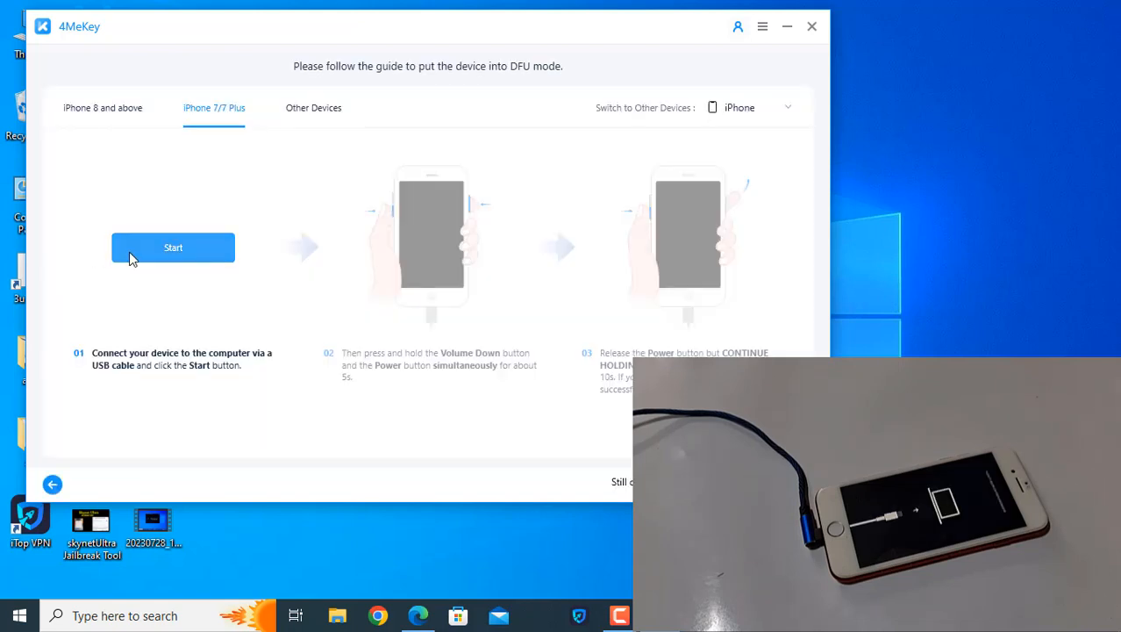
- Run the DFU countdown guide, then close iTunes so lock removal starts at 0.0%
click(173, 247)
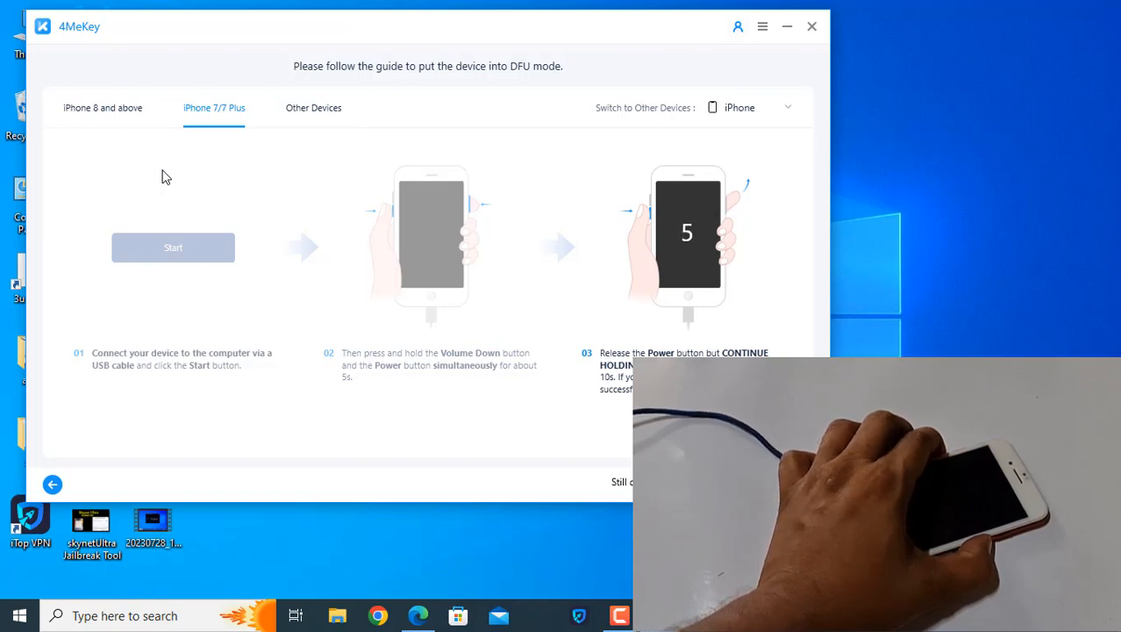
click(173, 247)
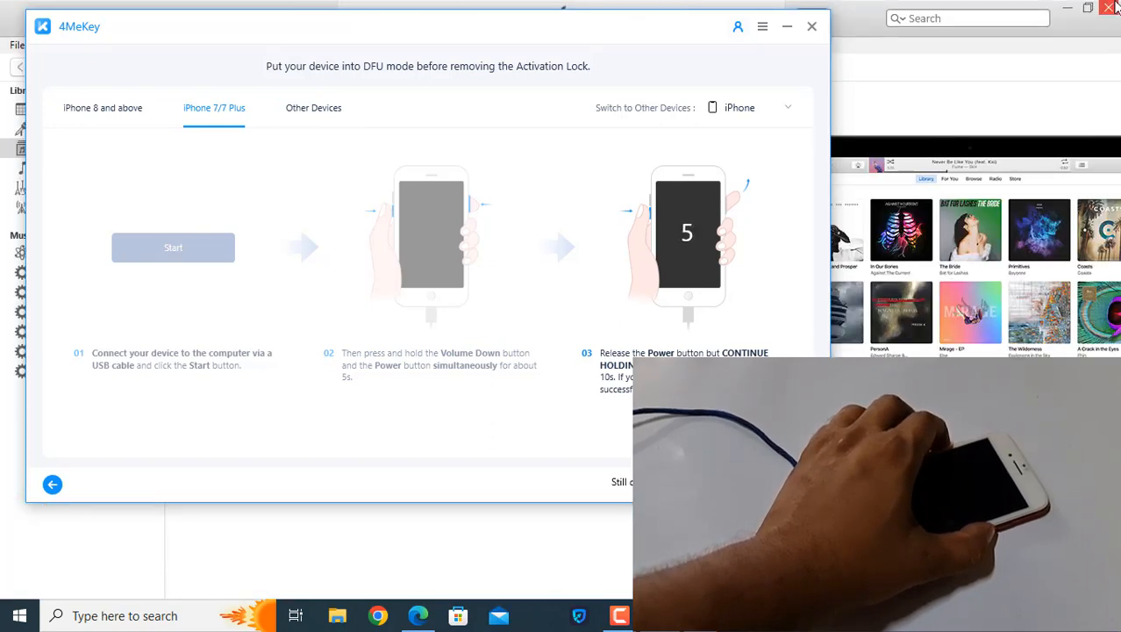
click(173, 246)
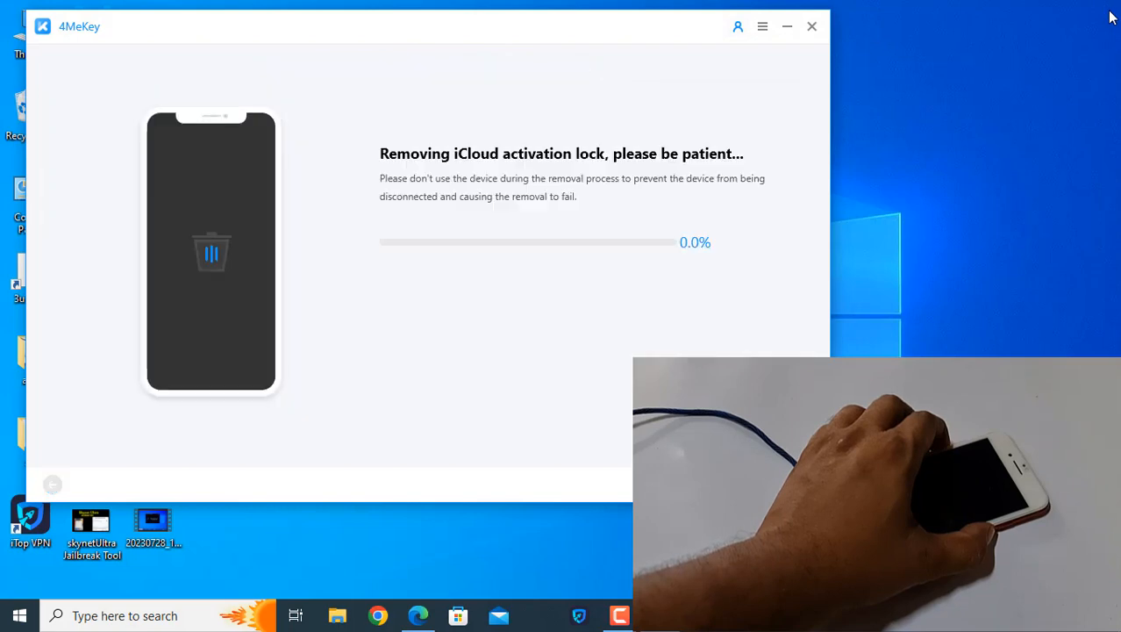